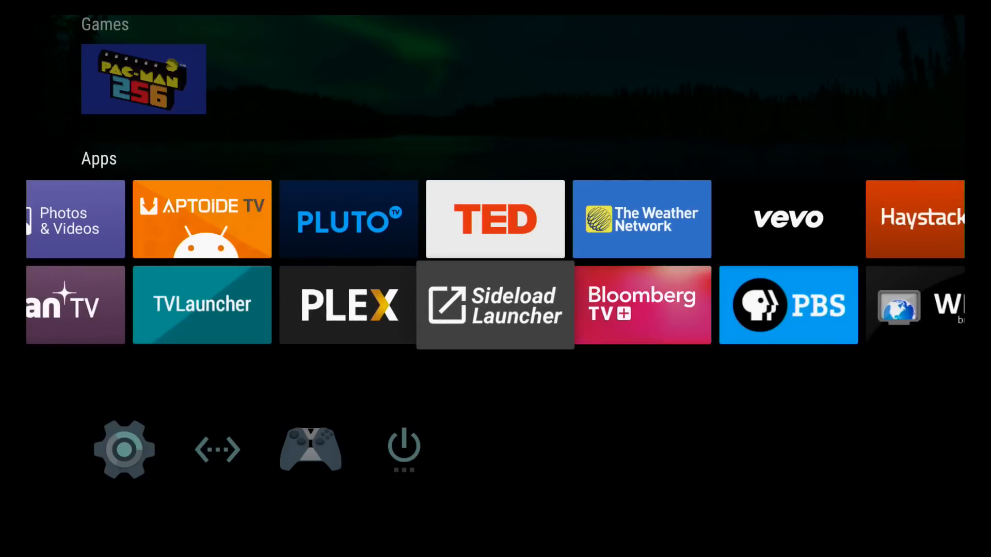
- Reach the SHIELD's About screen under Device in Android TV Settings
{"action": "scroll", "scroll_direction": "left", "scroll_amount": 3}
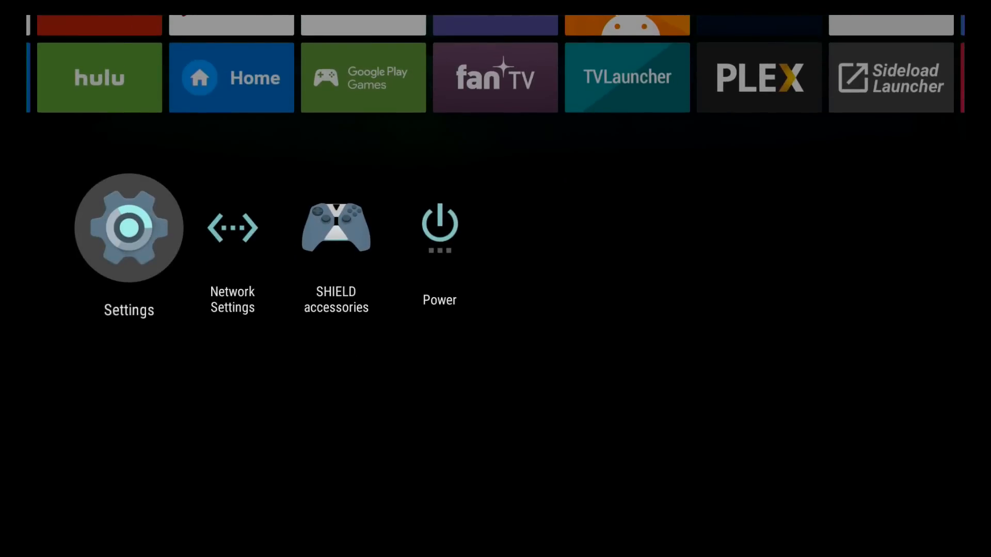
{"action": "left_click", "coordinate": [128, 227]}
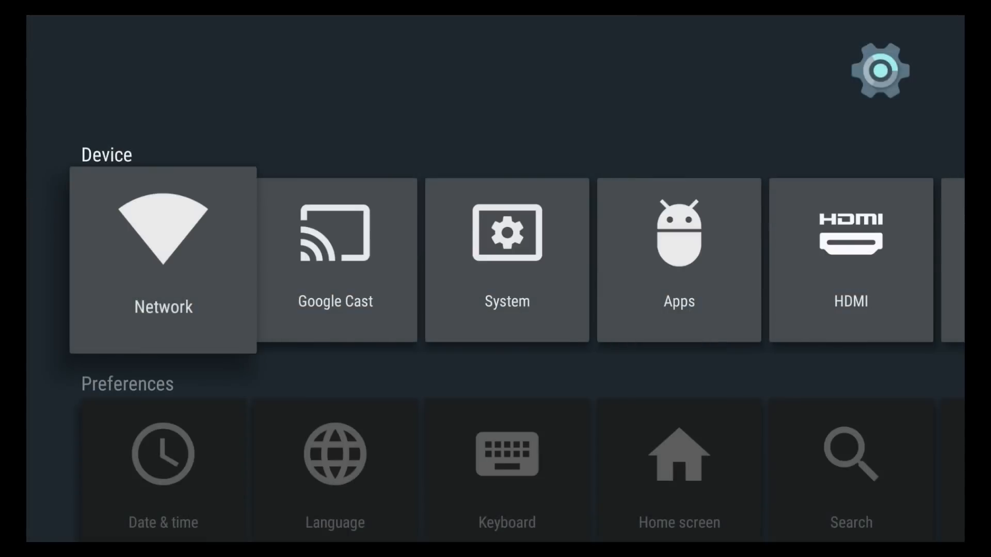
{"action": "scroll", "scroll_direction": "right", "scroll_amount": 3}
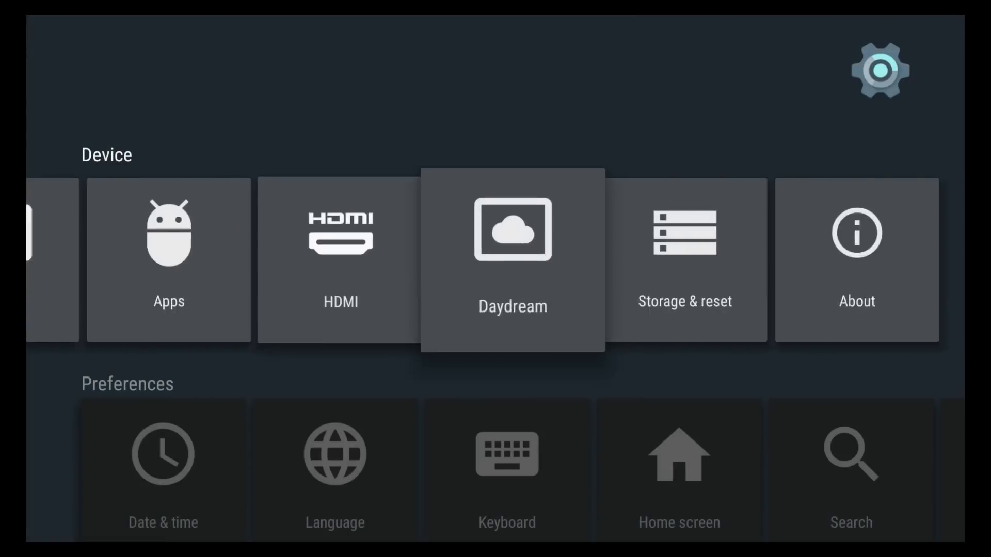
{"action": "left_click", "coordinate": [856, 260]}
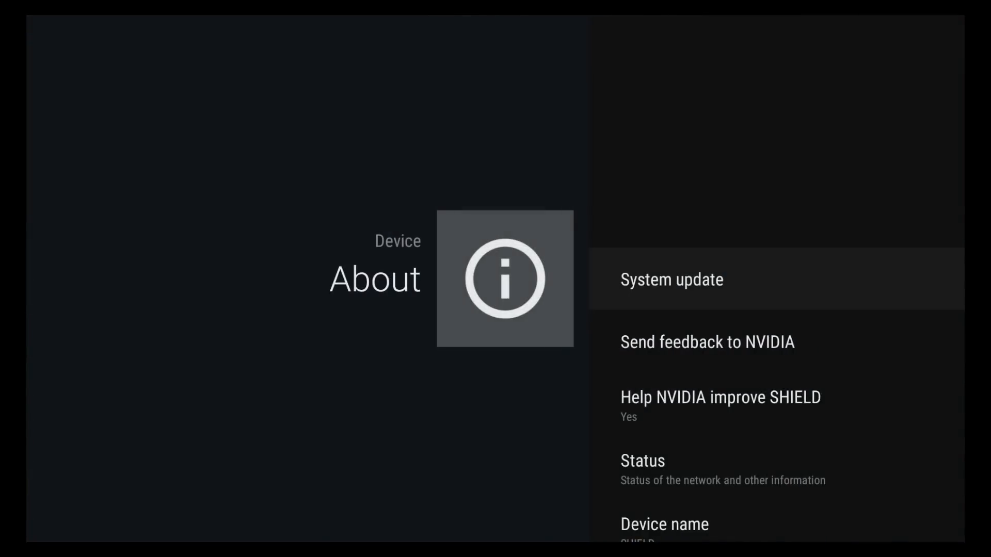
{"action": "left_click", "coordinate": [671, 280]}
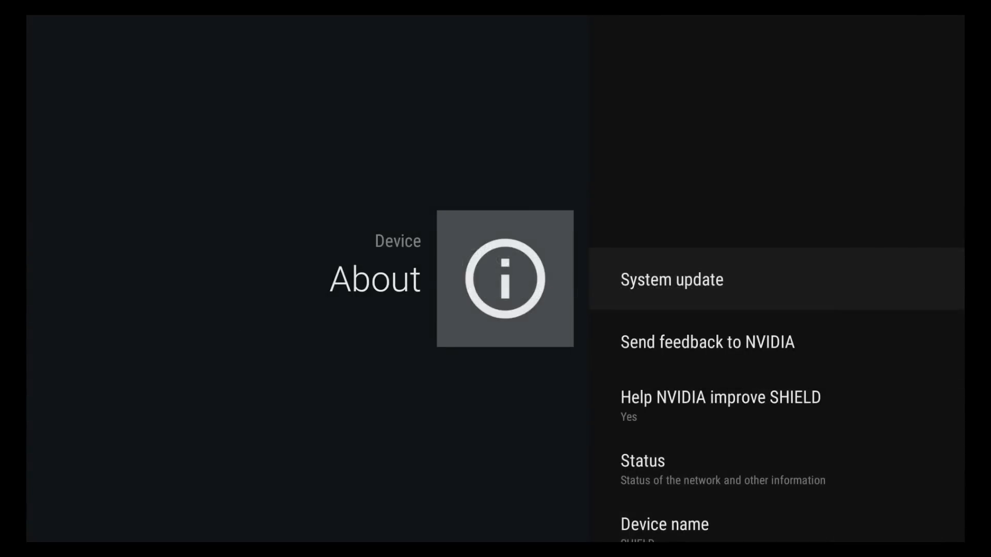
- Review model, Android 6.0 version and software build, then return to main settings
{"action": "scroll", "scroll_direction": "down", "scroll_amount": 3}
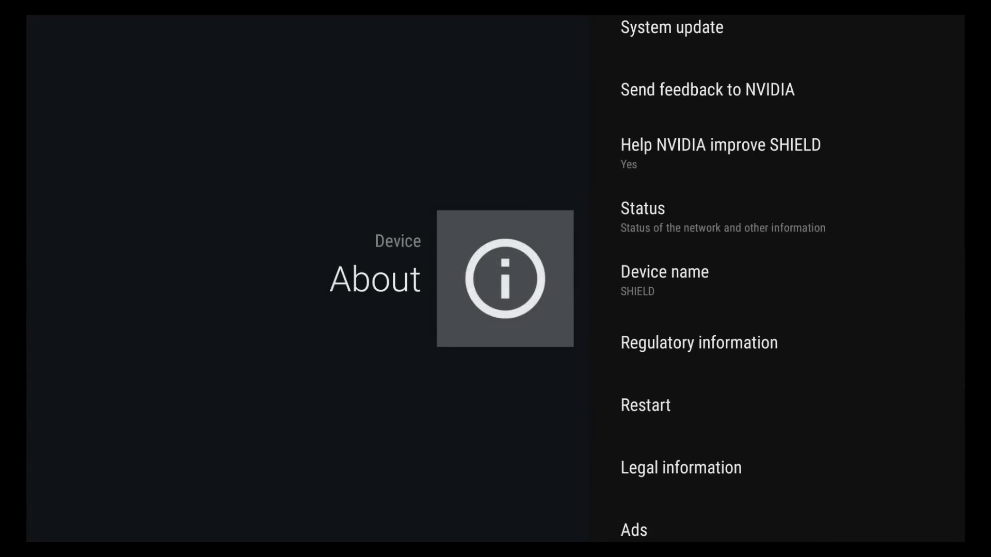
{"action": "scroll", "scroll_direction": "down", "scroll_amount": 3}
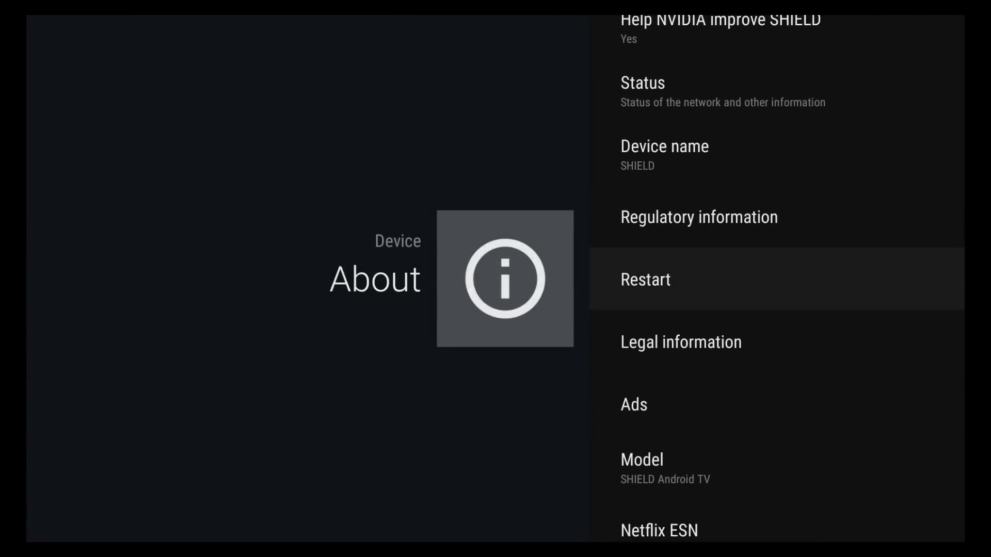
{"action": "scroll", "scroll_direction": "down", "scroll_amount": 3}
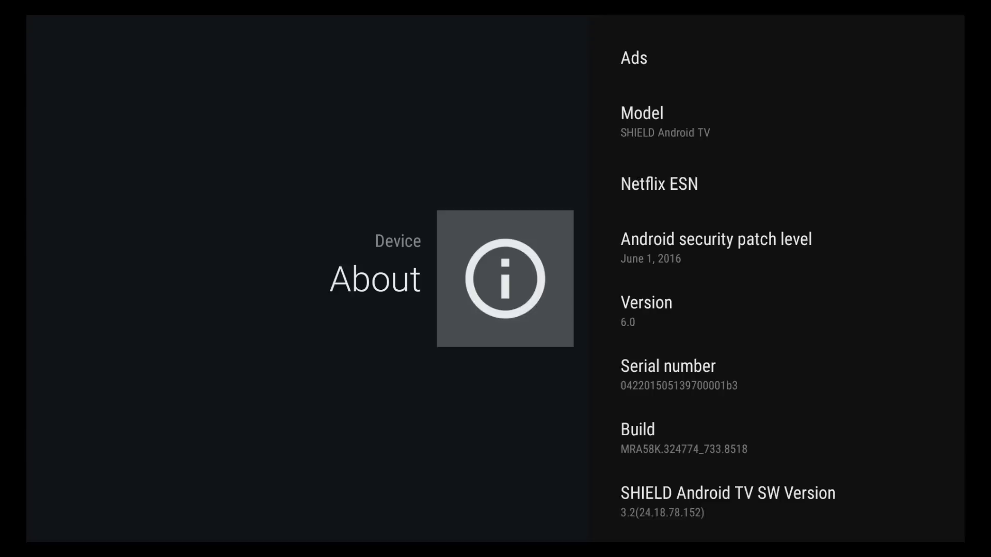
{"action": "key", "text": "Back"}
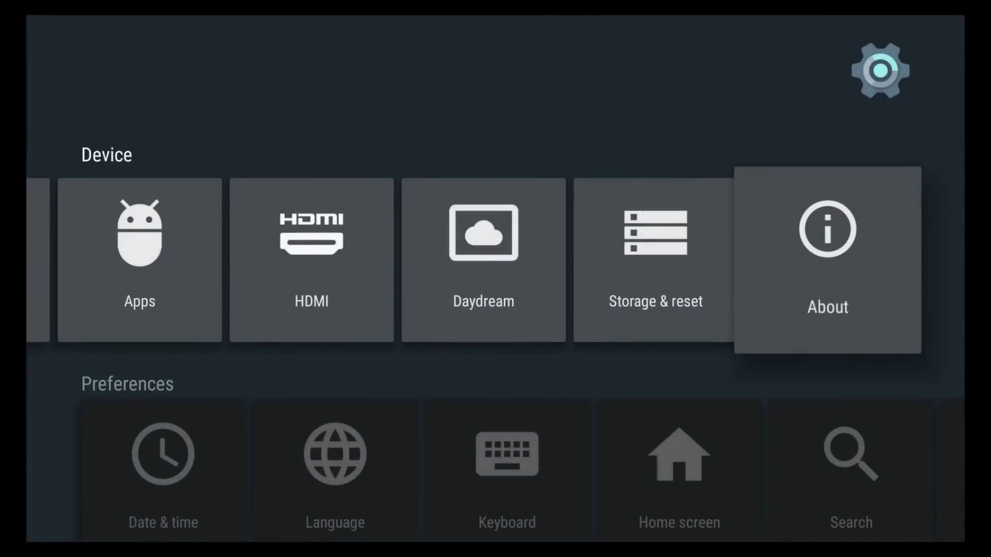
- Return to the home launcher and bring the PLEX tile into view on the Apps row
{"action": "key", "text": "Back"}
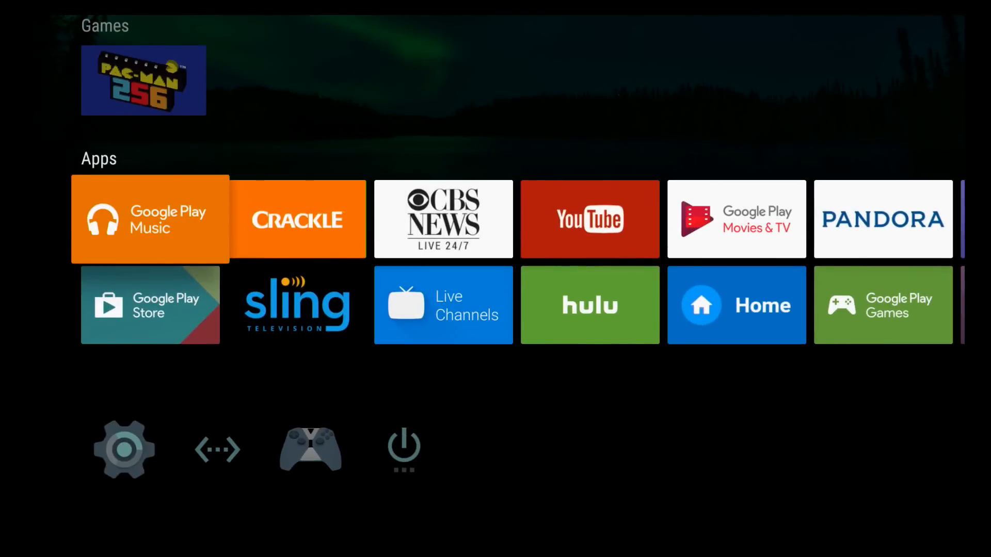
{"action": "scroll", "scroll_direction": "right", "scroll_amount": 3}
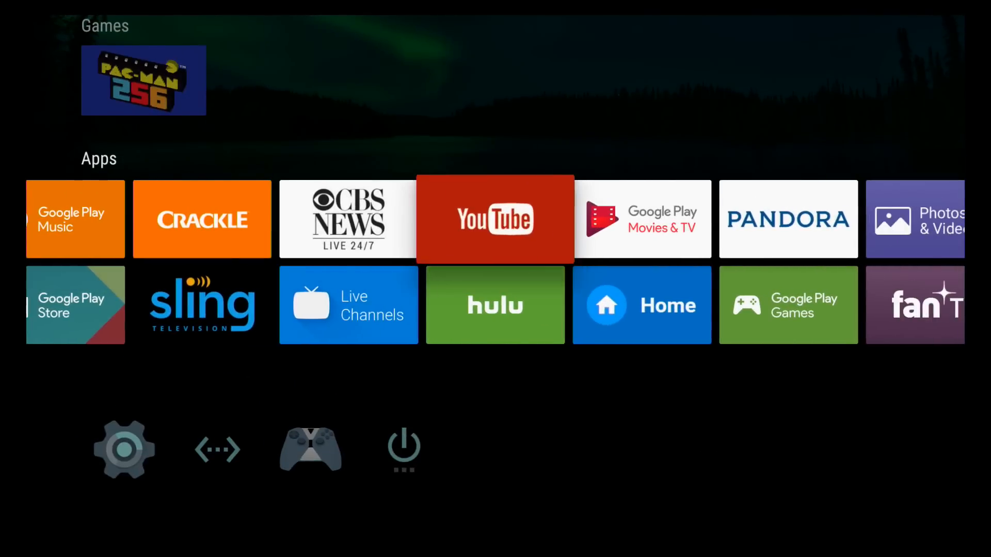
{"action": "scroll", "scroll_direction": "right", "scroll_amount": 3}
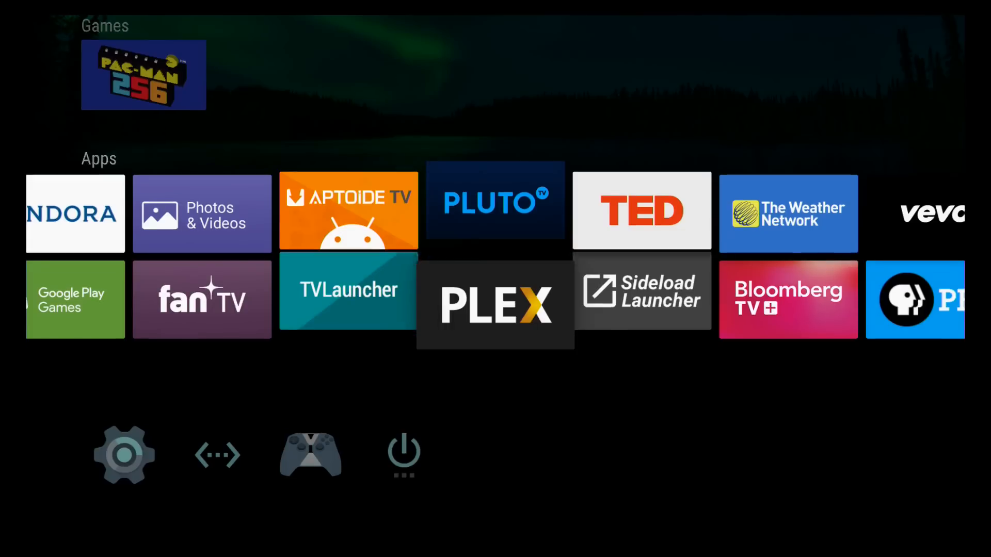
- Launch Plex, leave Enable Plex Media Server checked, and continue to Media Libraries
{"action": "left_click", "coordinate": [494, 305]}
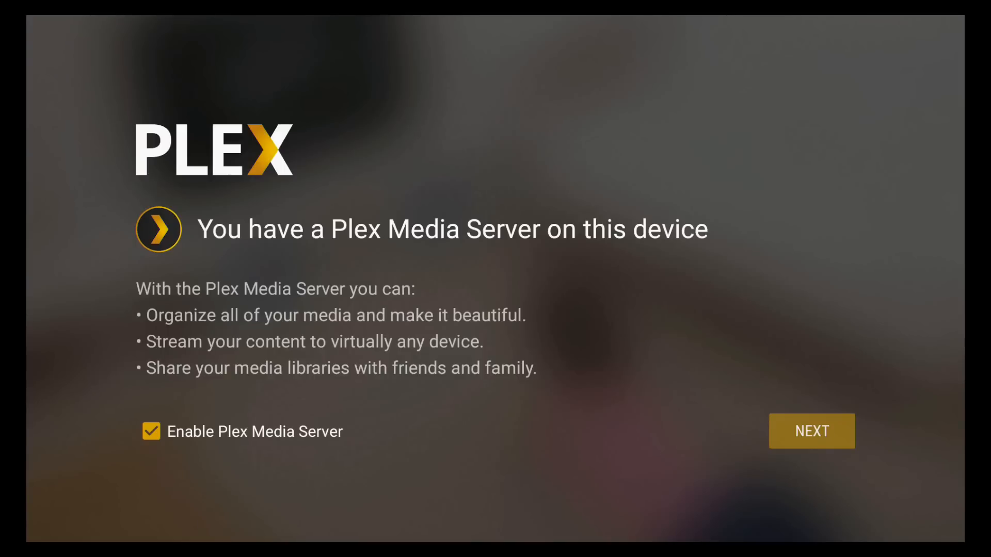
{"action": "mouse_move", "coordinate": [242, 432]}
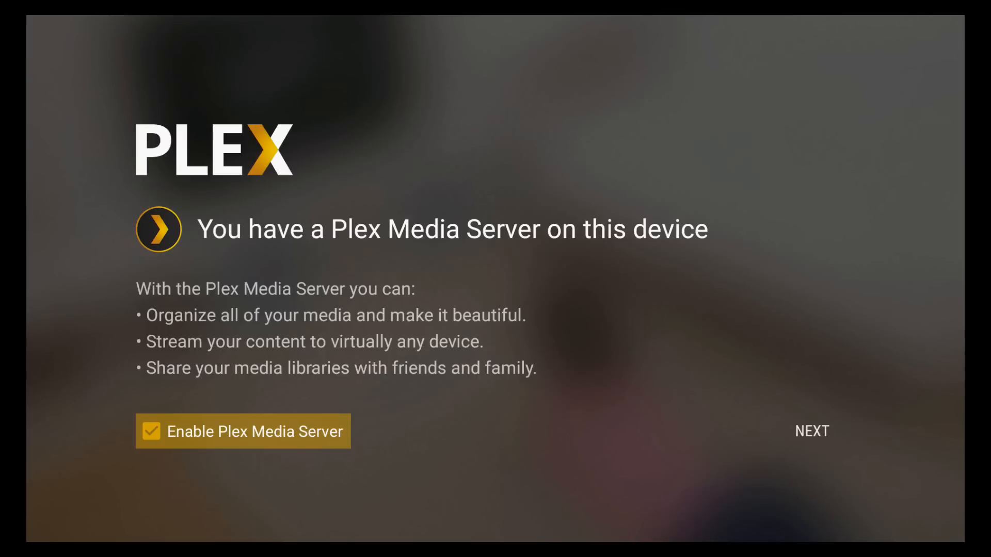
{"action": "left_click", "coordinate": [151, 431]}
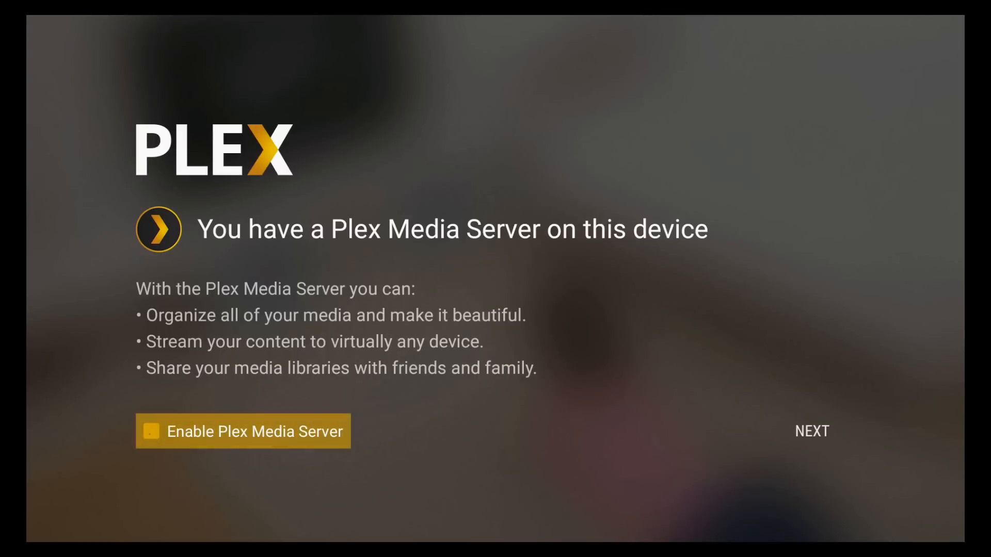
{"action": "left_click", "coordinate": [150, 432]}
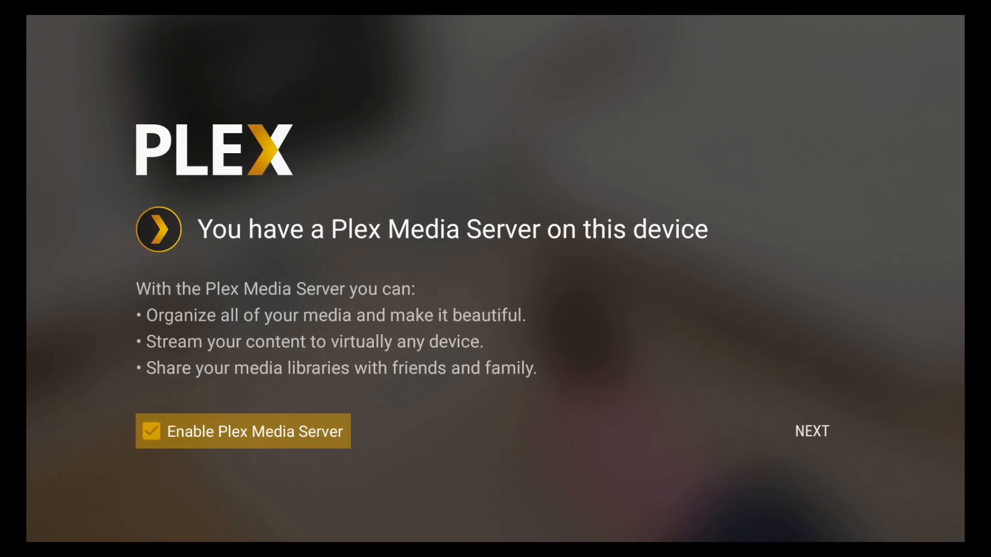
{"action": "mouse_move", "coordinate": [812, 431]}
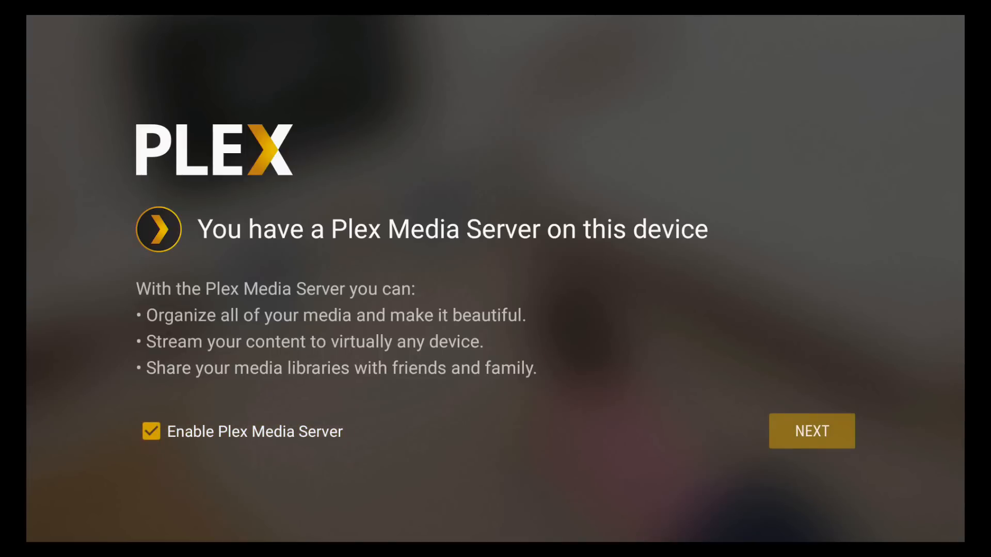
{"action": "left_click", "coordinate": [811, 431]}
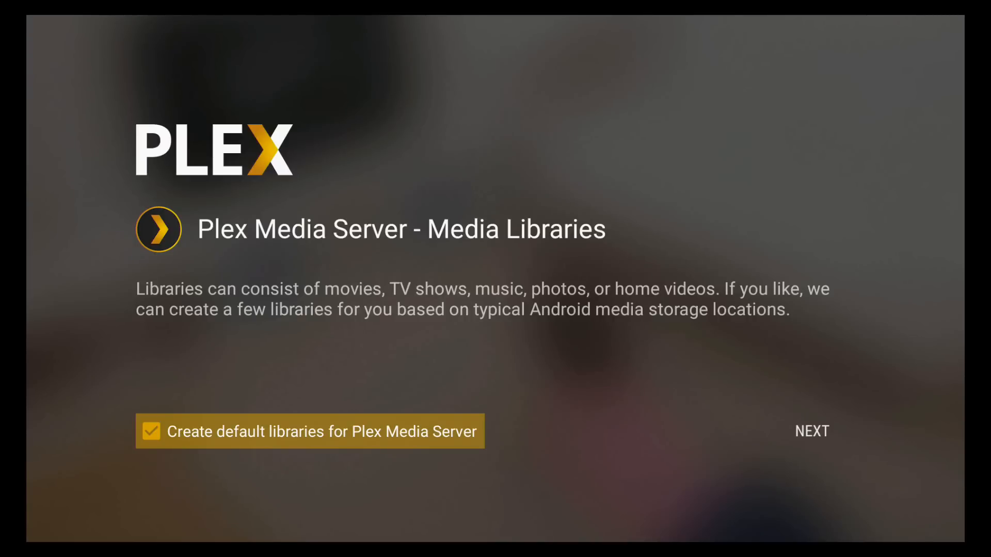
- Keep Create default libraries, allow storage access, and reach 'Ready to setup your server'
{"action": "left_click", "coordinate": [811, 431]}
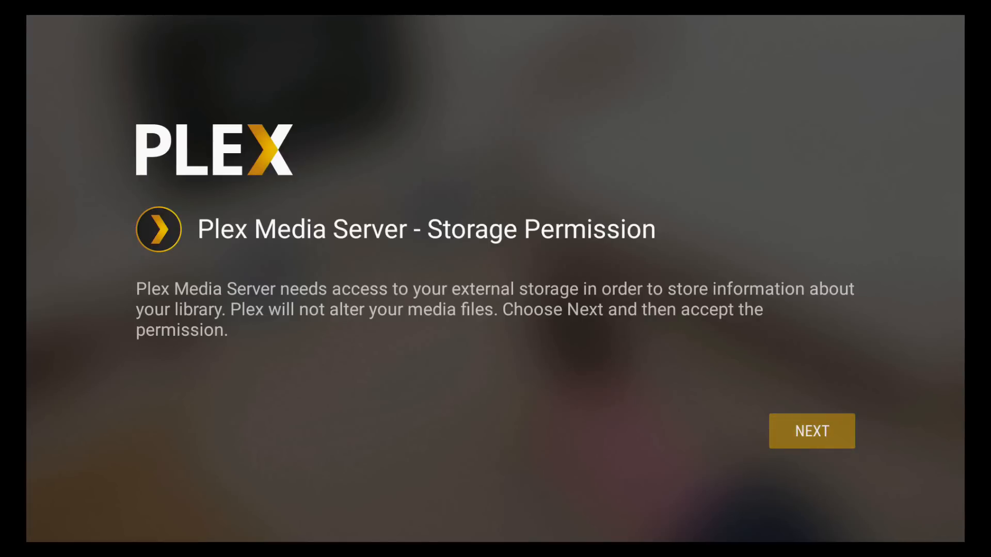
{"action": "left_click", "coordinate": [811, 431]}
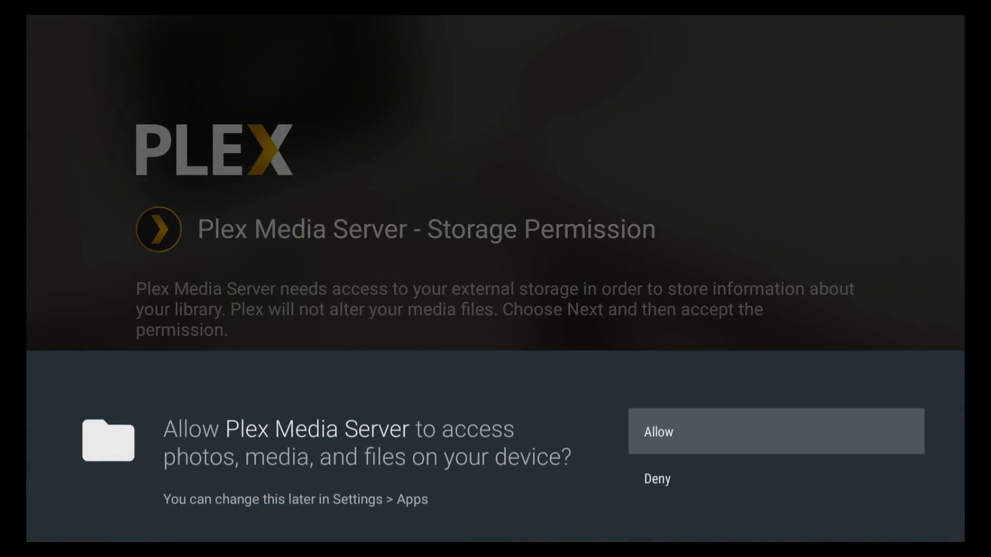
{"action": "left_click", "coordinate": [775, 431]}
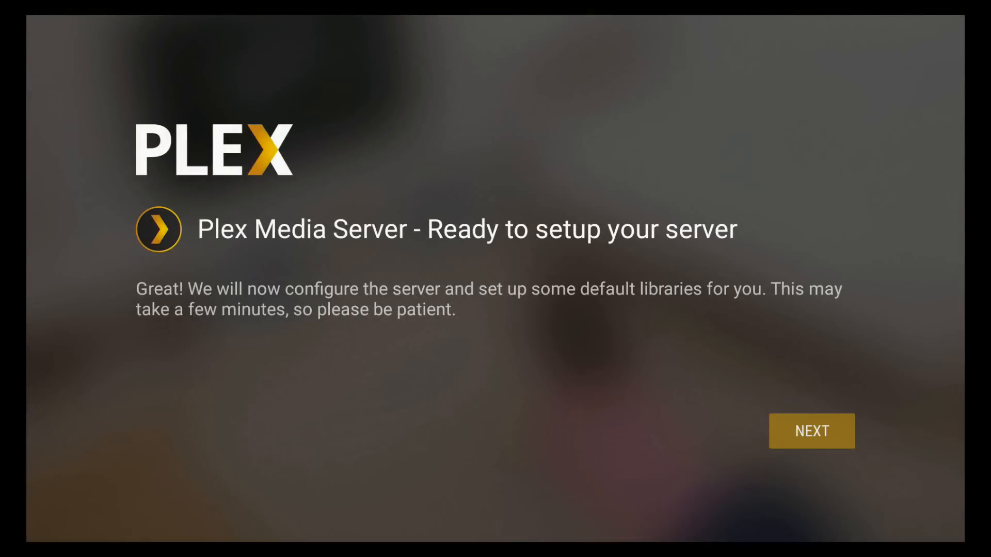
- Start server configuration and wait for the Setup Complete screen for NVIDIA SHIELD
{"action": "left_click", "coordinate": [811, 432]}
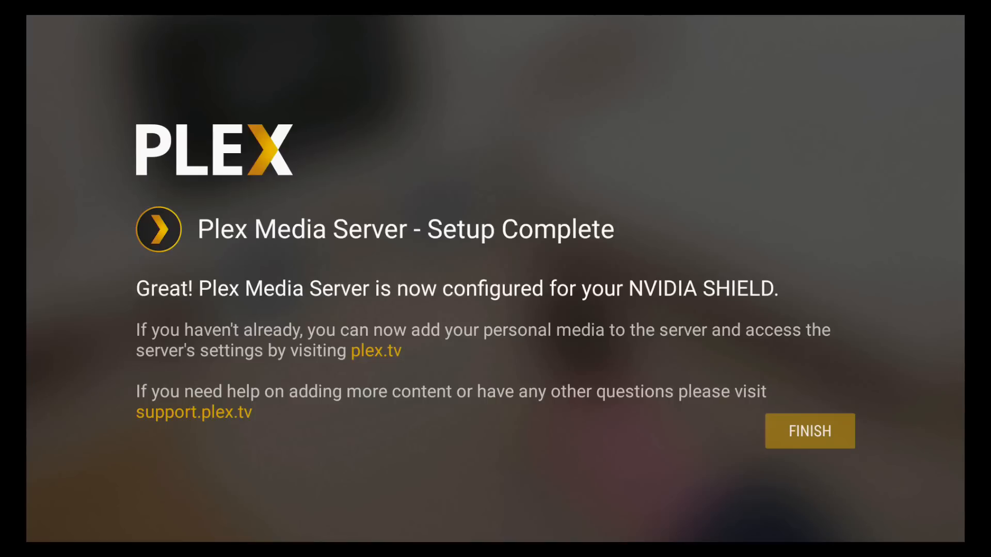
- Finish setup and browse Plex home's Library, Watch Later and Settings rows
{"action": "left_click", "coordinate": [809, 432]}
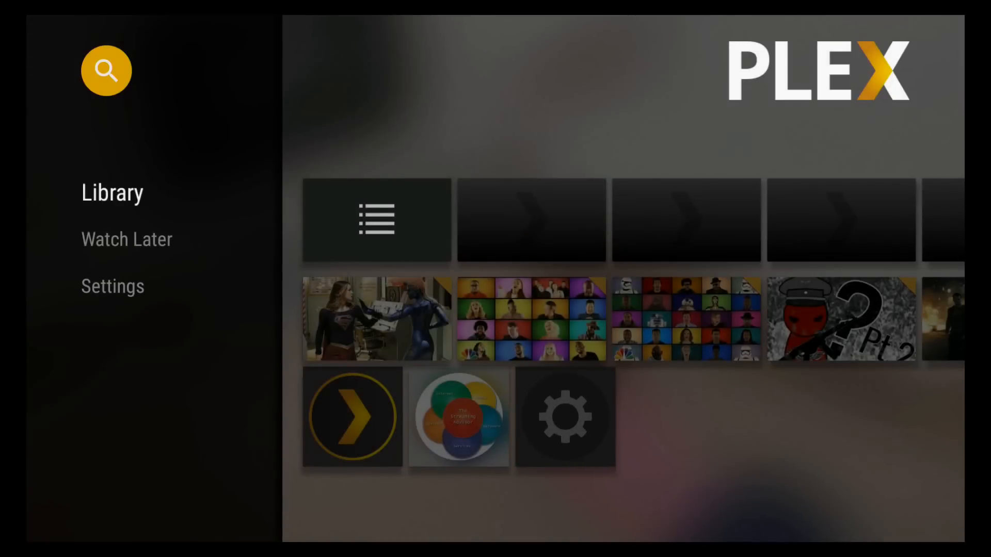
{"action": "scroll", "scroll_direction": "down", "scroll_amount": 3}
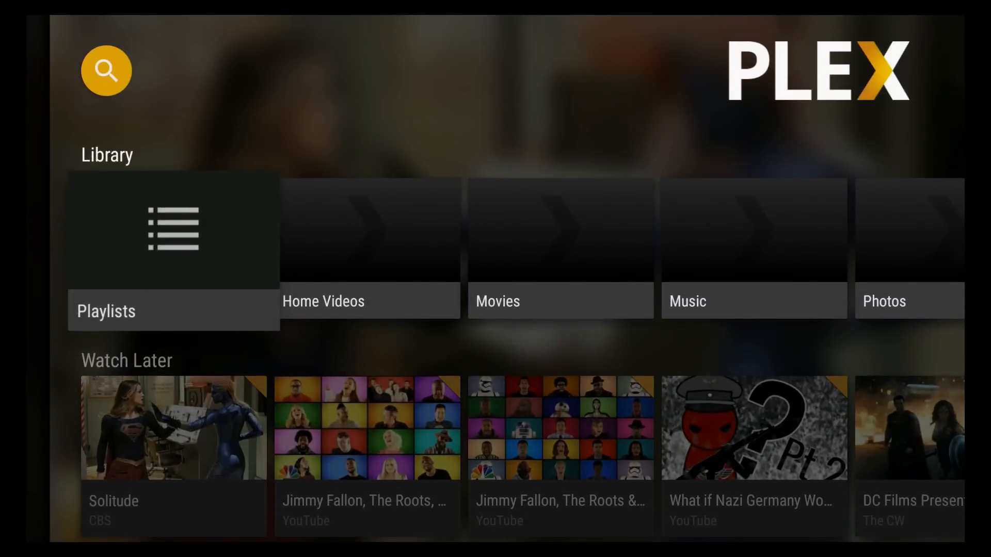
{"action": "scroll", "scroll_direction": "right", "scroll_amount": 3}
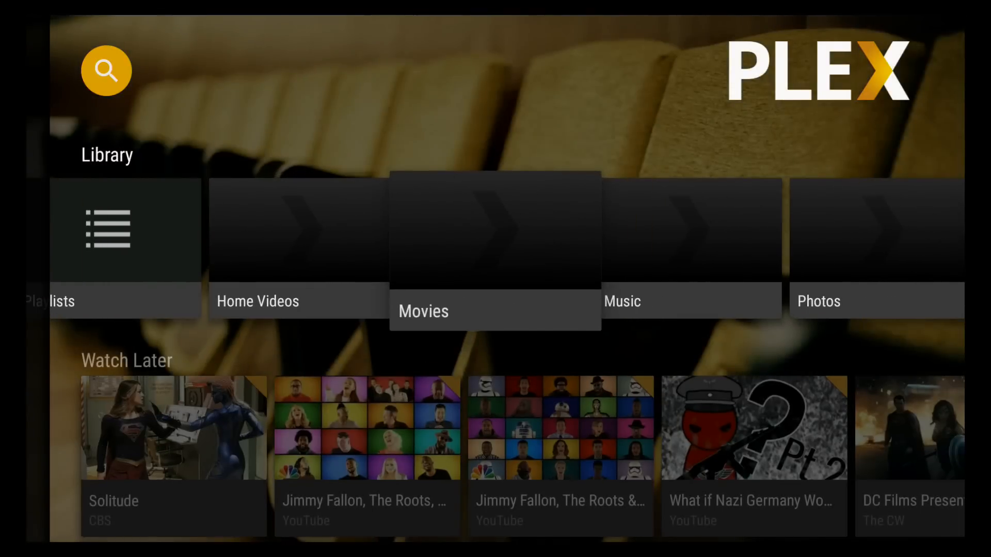
{"action": "scroll", "scroll_direction": "down", "scroll_amount": 3}
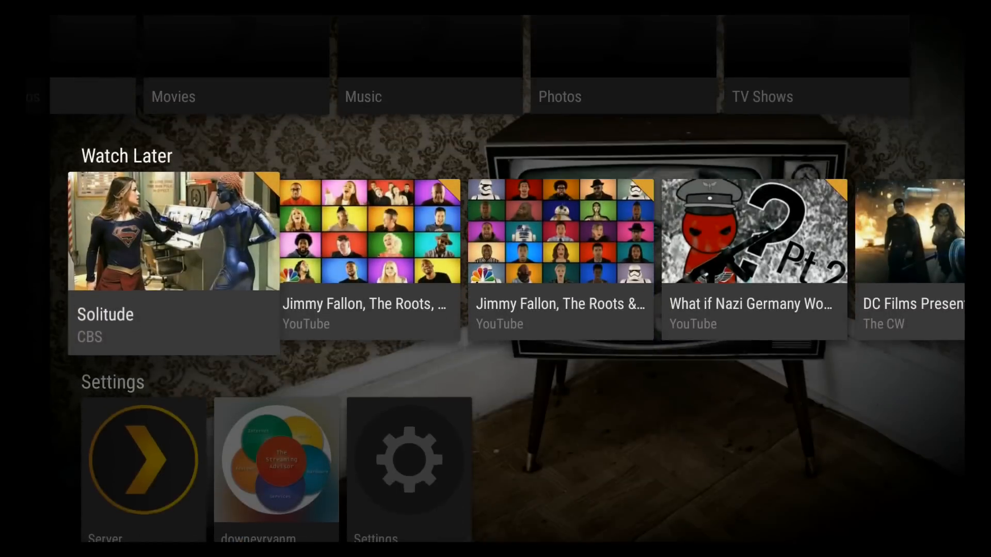
- Select My SHIELD Android TV in the Select a Server list and return home
{"action": "scroll", "scroll_direction": "down", "scroll_amount": 3}
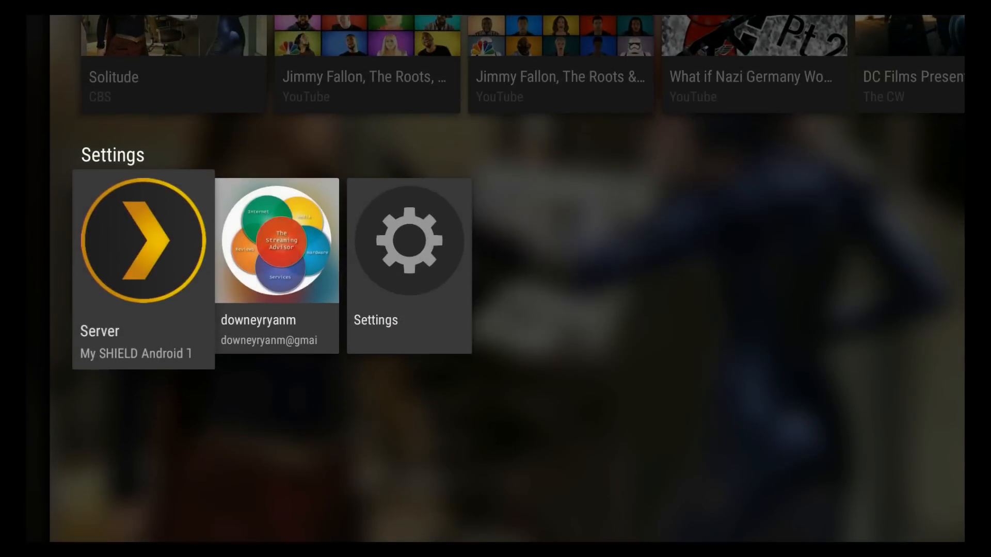
{"action": "left_click", "coordinate": [142, 239]}
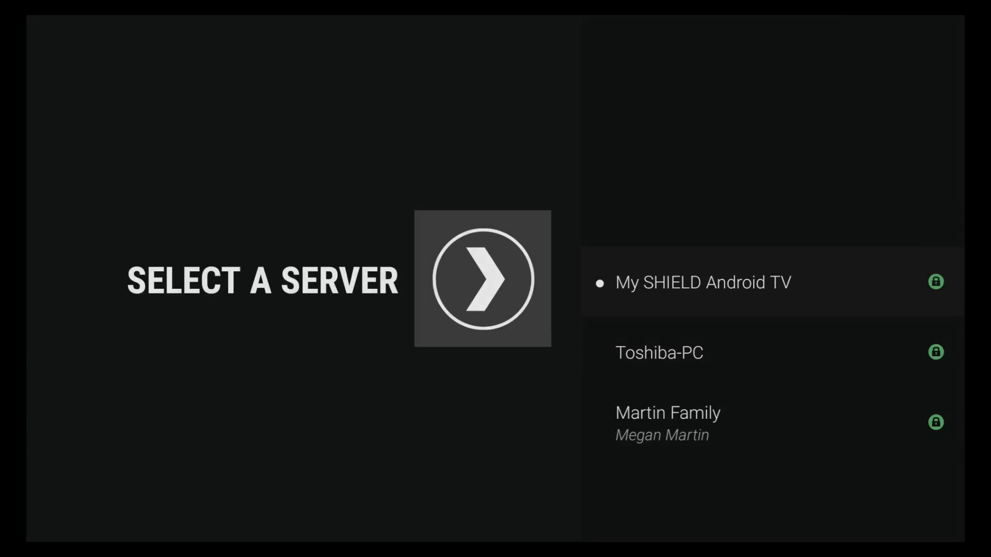
{"action": "scroll", "scroll_direction": "up", "scroll_amount": 3}
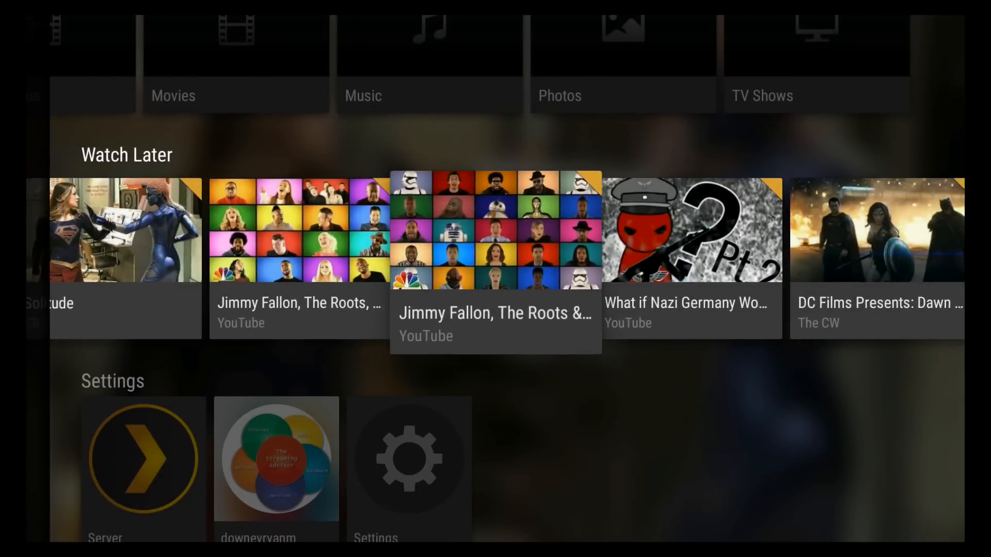
{"action": "scroll", "scroll_direction": "right", "scroll_amount": 3}
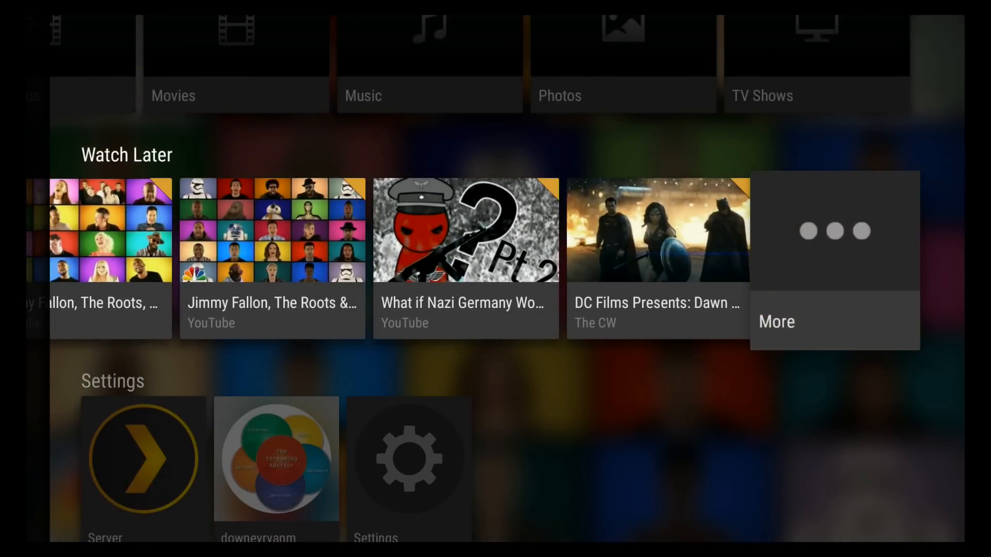
{"action": "left_click", "coordinate": [776, 321]}
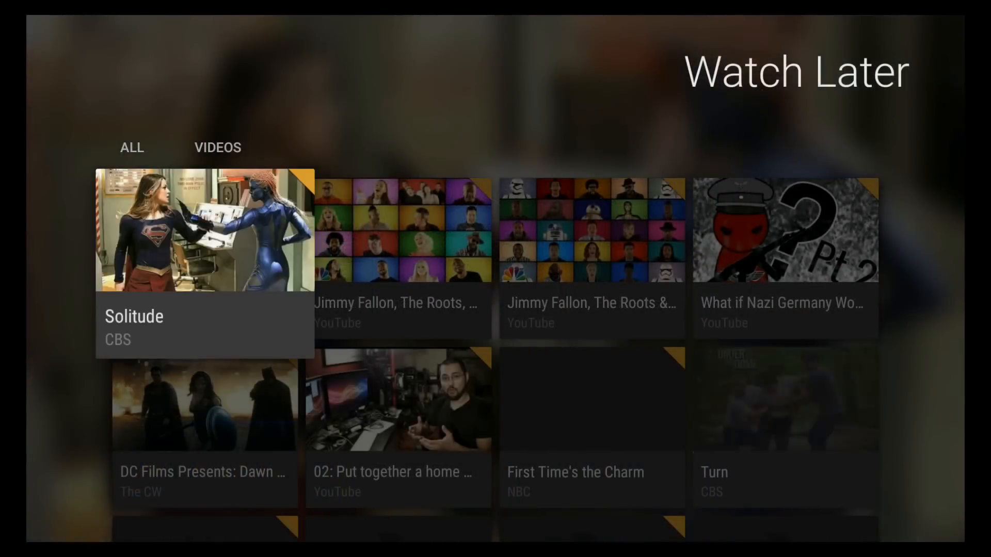
{"action": "scroll", "scroll_direction": "down", "scroll_amount": 3}
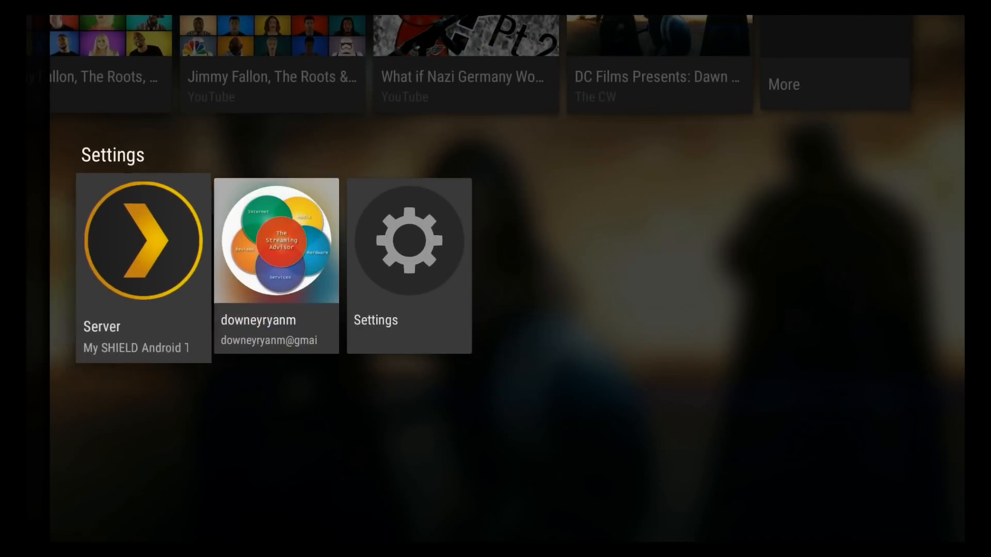
{"action": "mouse_move", "coordinate": [409, 264]}
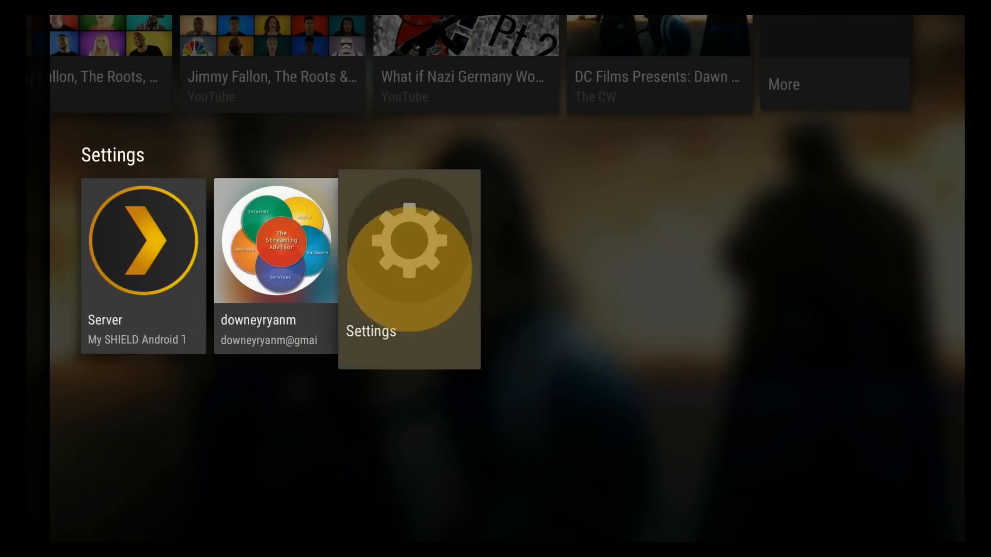
{"action": "left_click", "coordinate": [409, 264]}
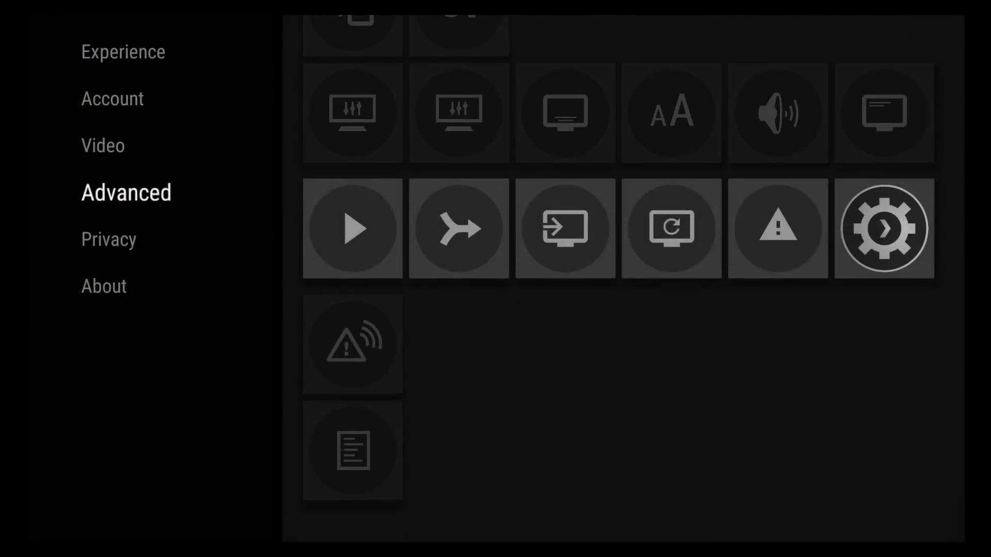
{"action": "scroll", "scroll_direction": "down", "scroll_amount": 3}
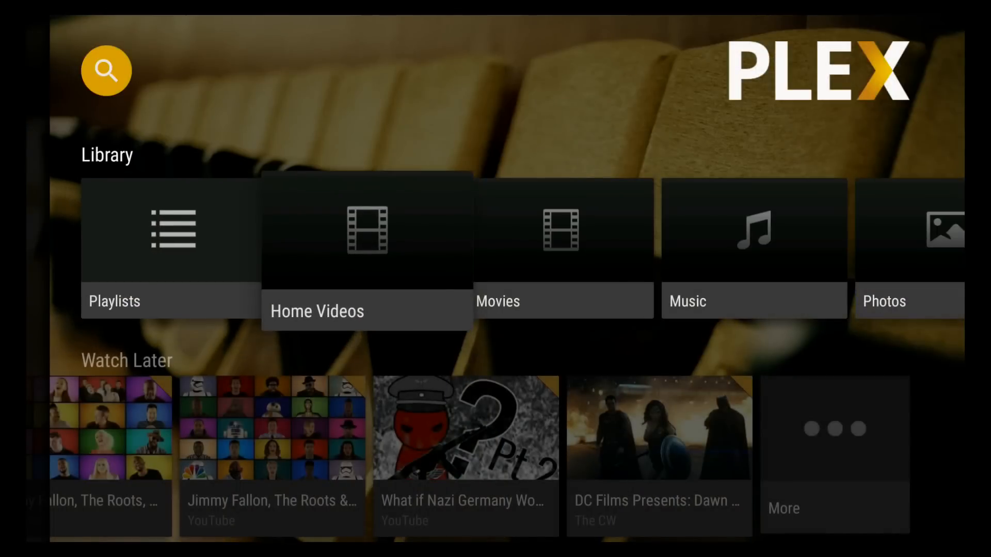
- Browse Library and Watch Later rows and reveal the side menu listing Library, Watch Later, Settings
{"action": "scroll", "scroll_direction": "right", "scroll_amount": 3}
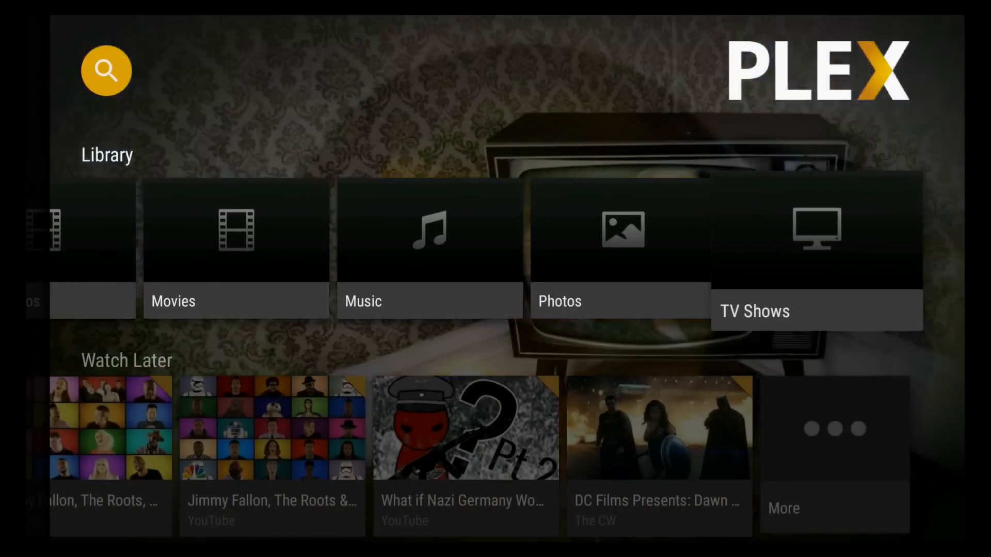
{"action": "scroll", "scroll_direction": "left", "scroll_amount": 3}
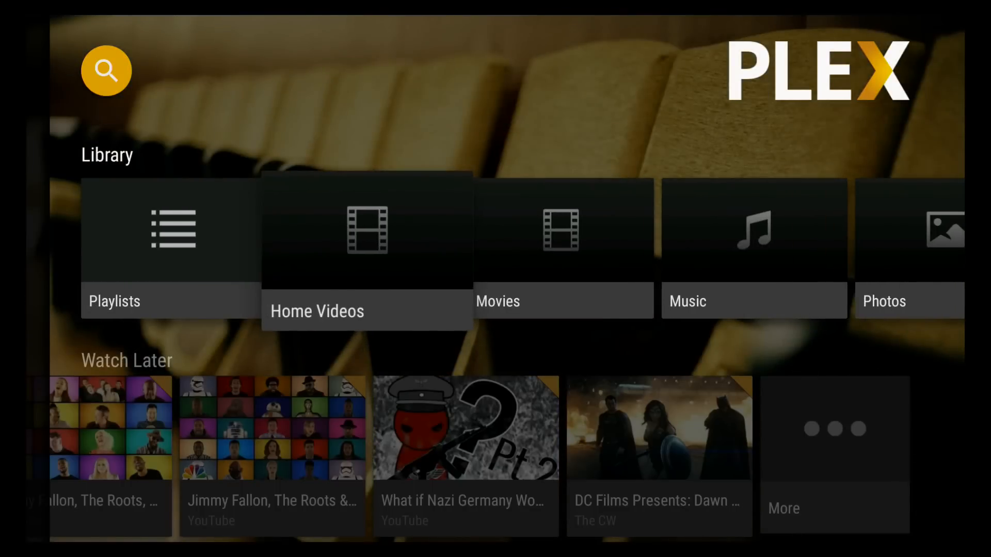
{"action": "scroll", "scroll_direction": "right", "scroll_amount": 3}
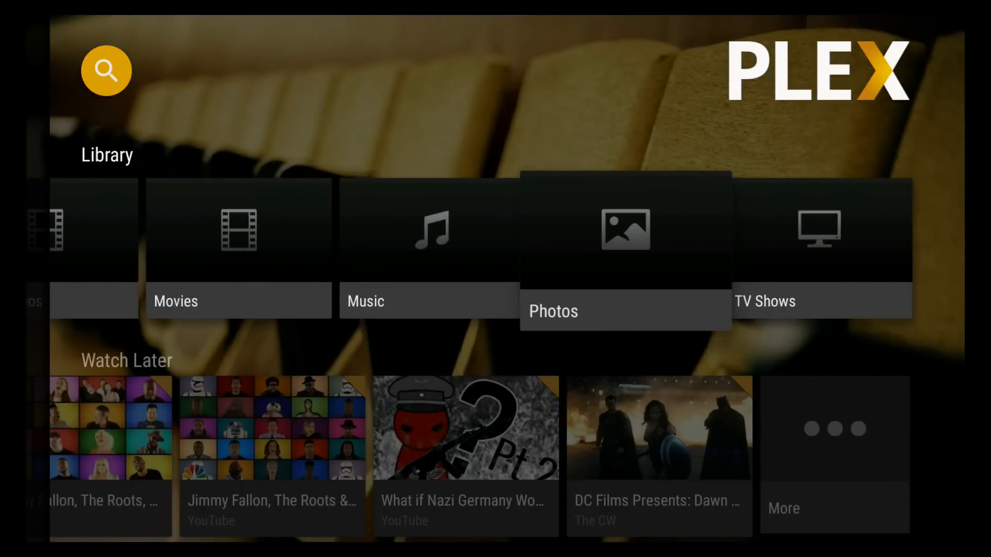
{"action": "scroll", "scroll_direction": "down", "scroll_amount": 3}
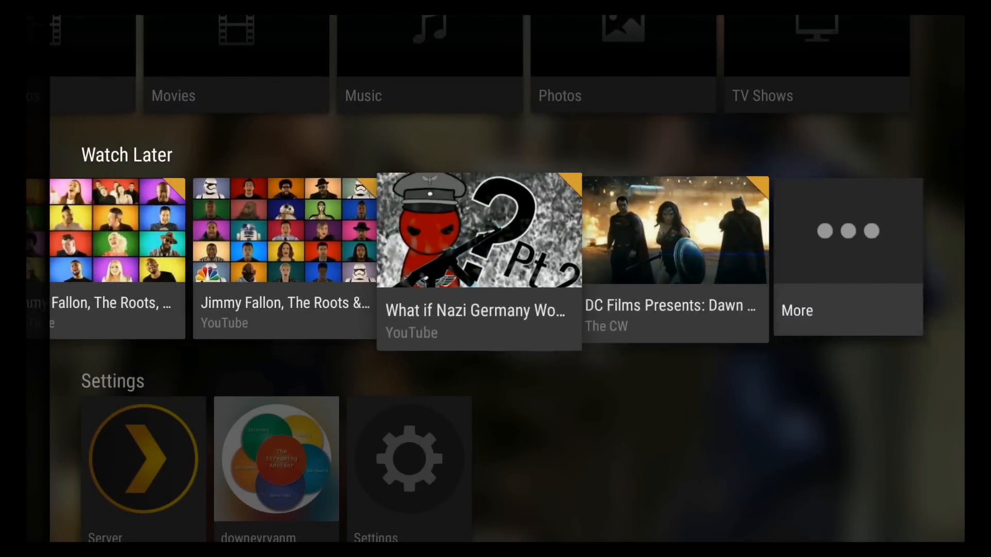
{"action": "scroll", "scroll_direction": "left", "scroll_amount": 3}
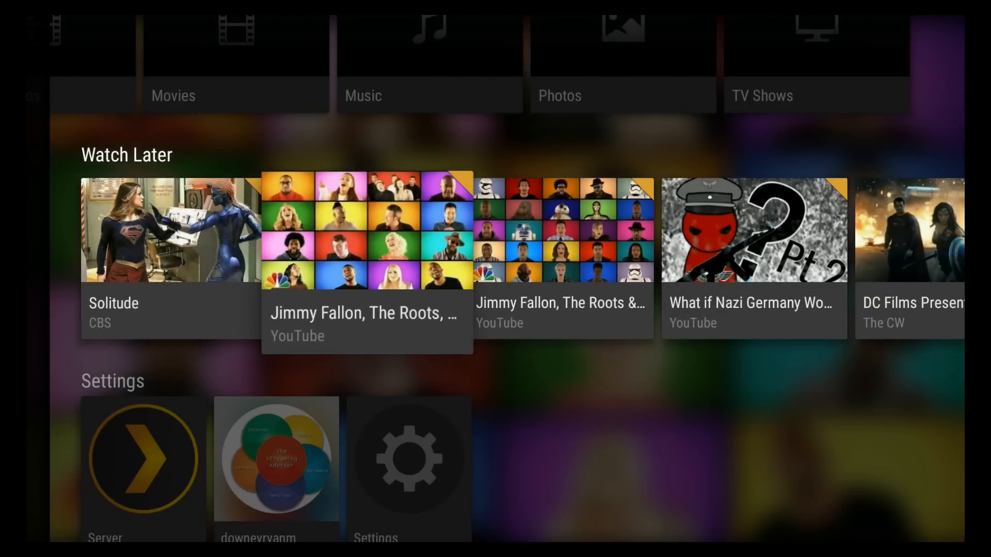
{"action": "scroll", "scroll_direction": "right", "scroll_amount": 3}
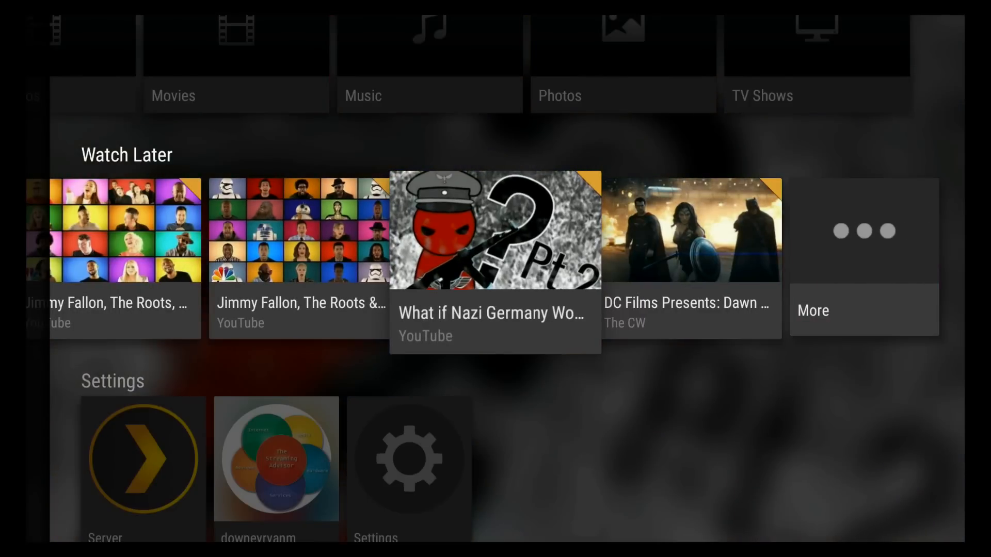
{"action": "scroll", "scroll_direction": "down", "scroll_amount": 3}
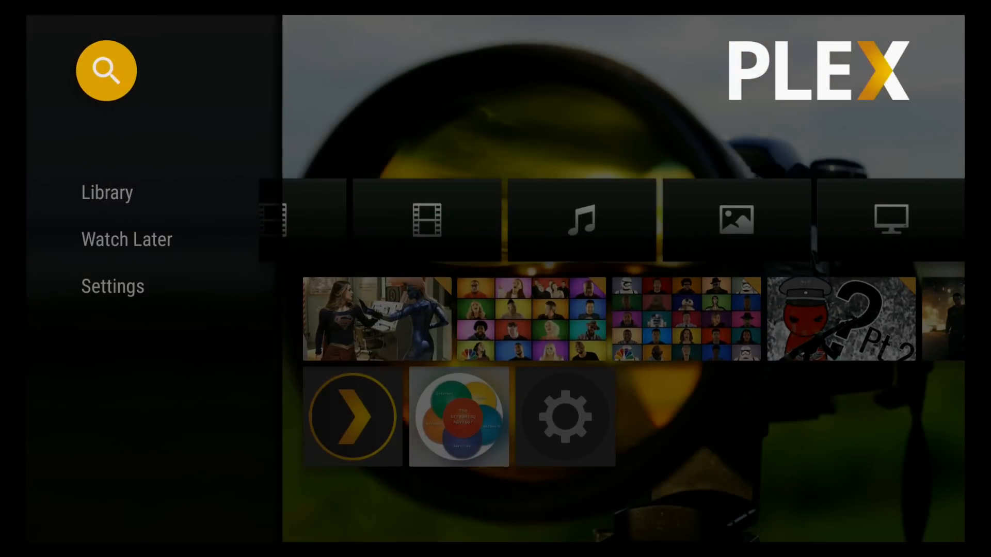
- Close the side menu and browse the home rows down to the Server tile under Settings
{"action": "left_click", "coordinate": [106, 70]}
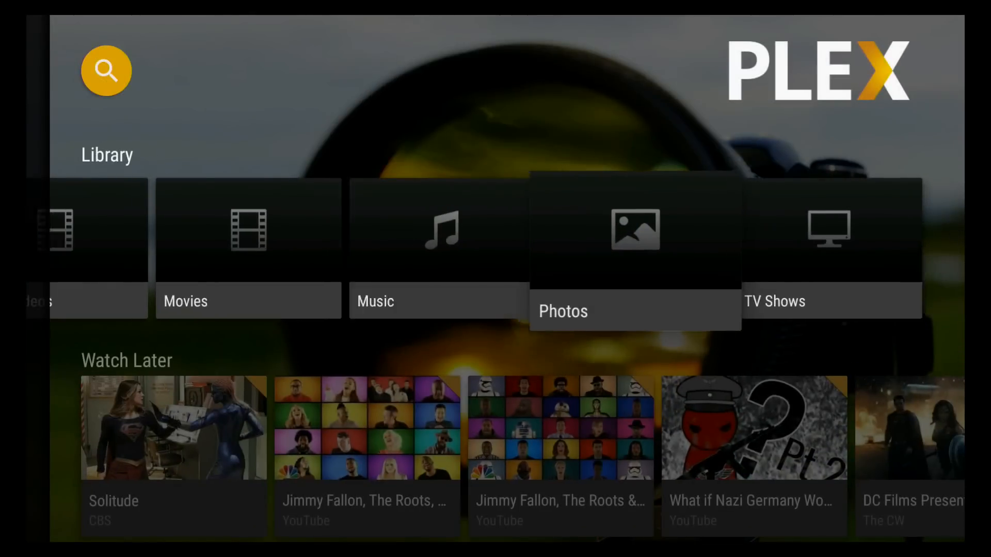
{"action": "scroll", "scroll_direction": "left", "scroll_amount": 3}
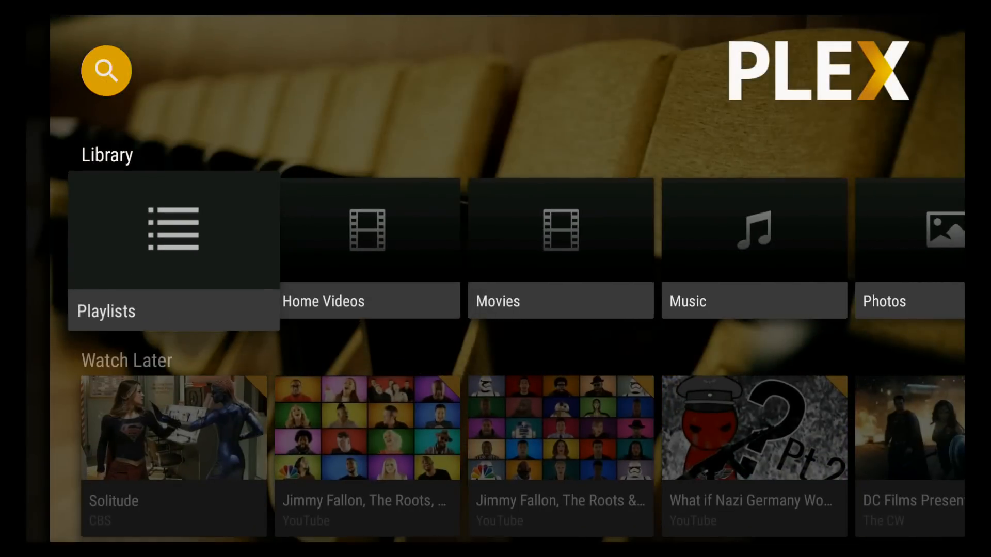
{"action": "scroll", "scroll_direction": "down", "scroll_amount": 3}
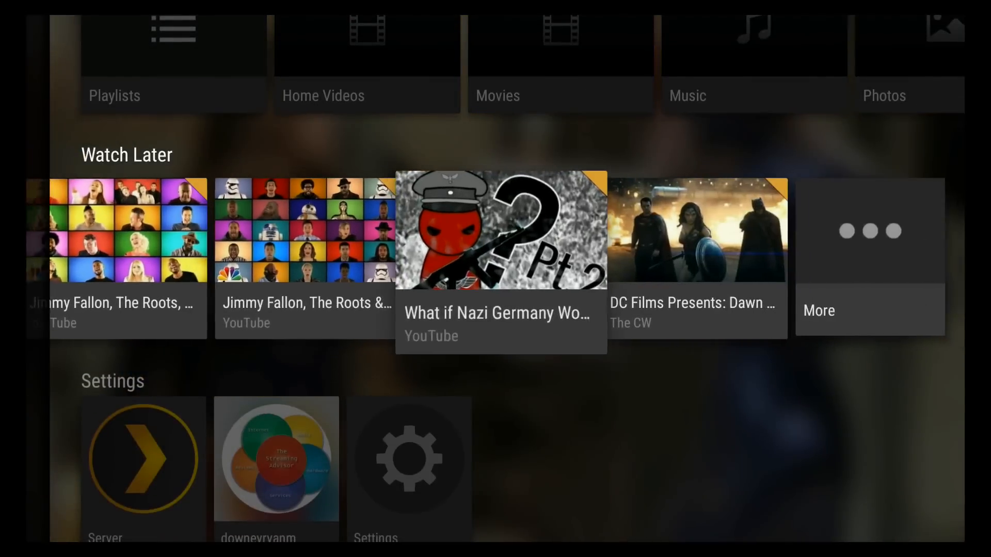
{"action": "scroll", "scroll_direction": "left", "scroll_amount": 3}
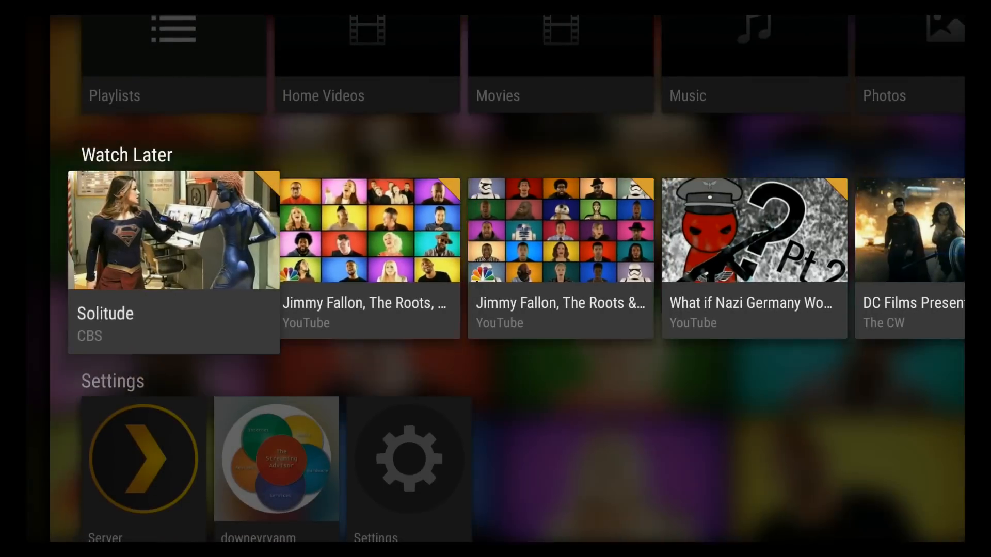
{"action": "scroll", "scroll_direction": "up", "scroll_amount": 3}
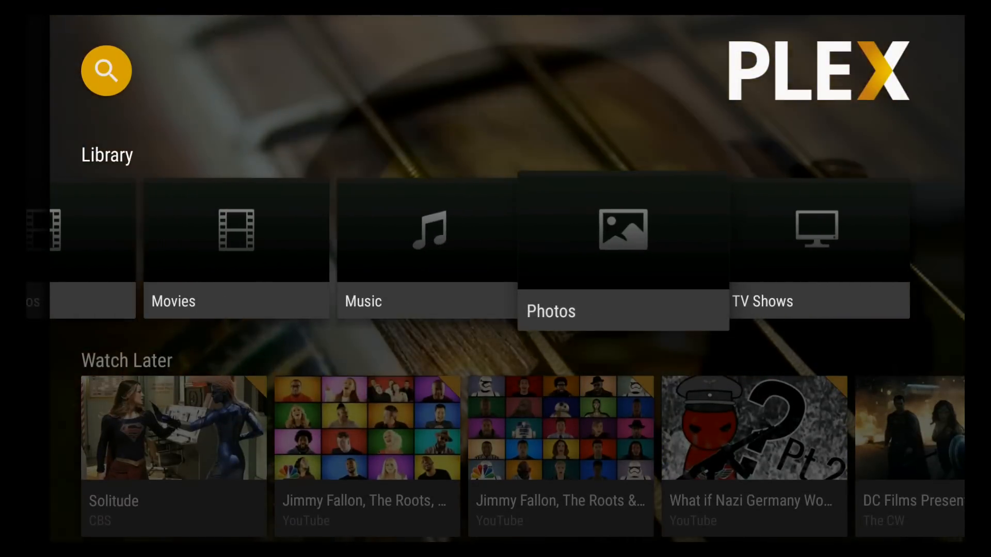
{"action": "scroll", "scroll_direction": "left", "scroll_amount": 3}
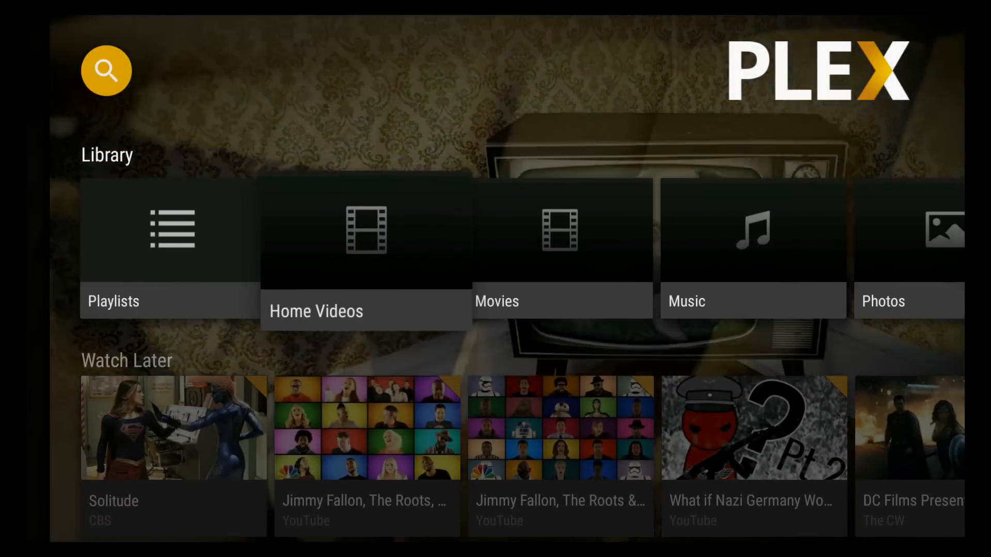
{"action": "scroll", "scroll_direction": "down", "scroll_amount": 3}
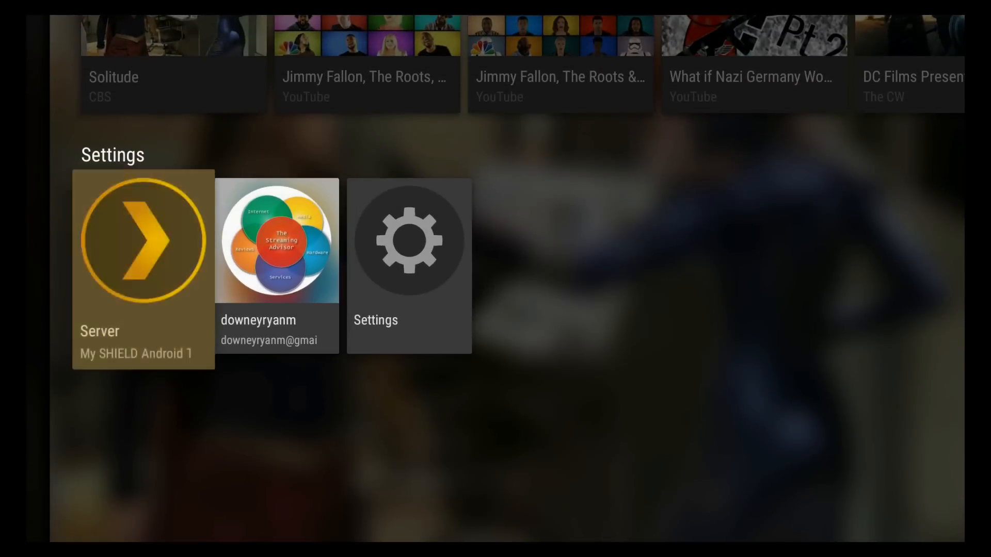
{"action": "left_click", "coordinate": [142, 239]}
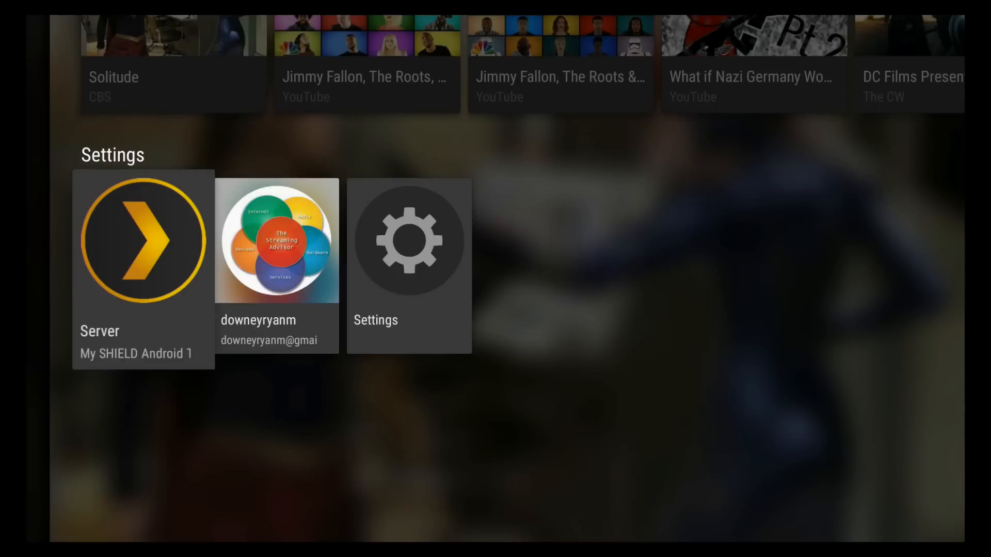
{"action": "scroll", "scroll_direction": "up", "scroll_amount": 3}
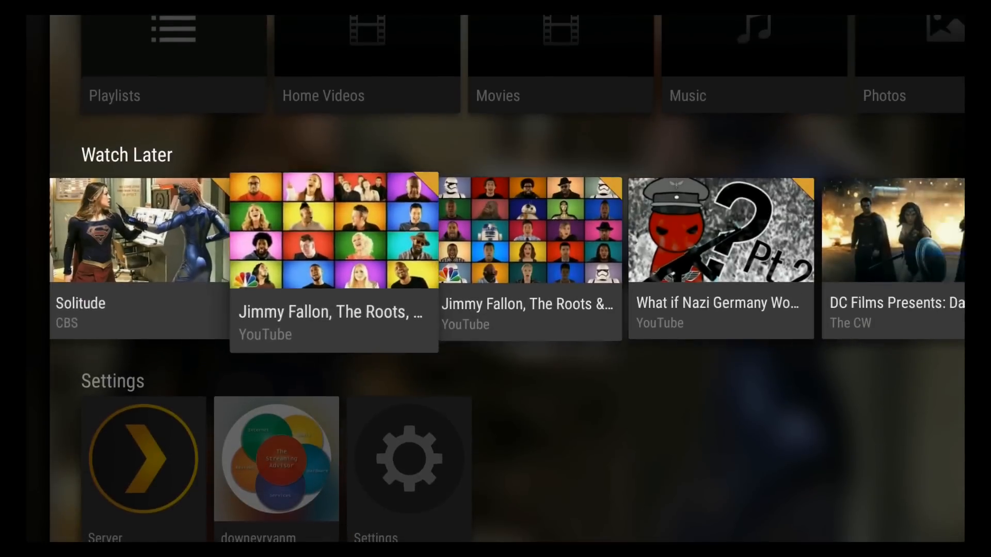
{"action": "scroll", "scroll_direction": "right", "scroll_amount": 3}
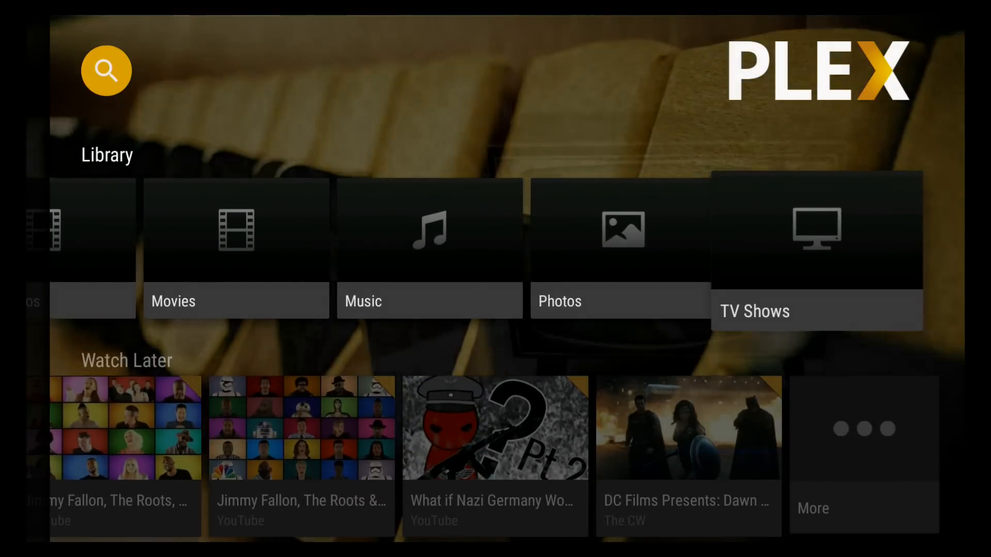
{"action": "scroll", "scroll_direction": "left", "scroll_amount": 3}
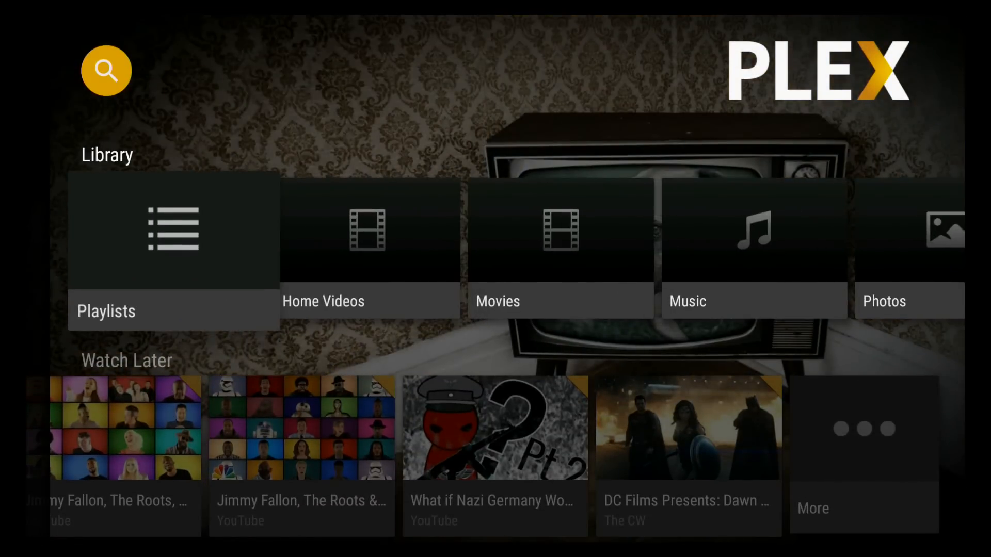